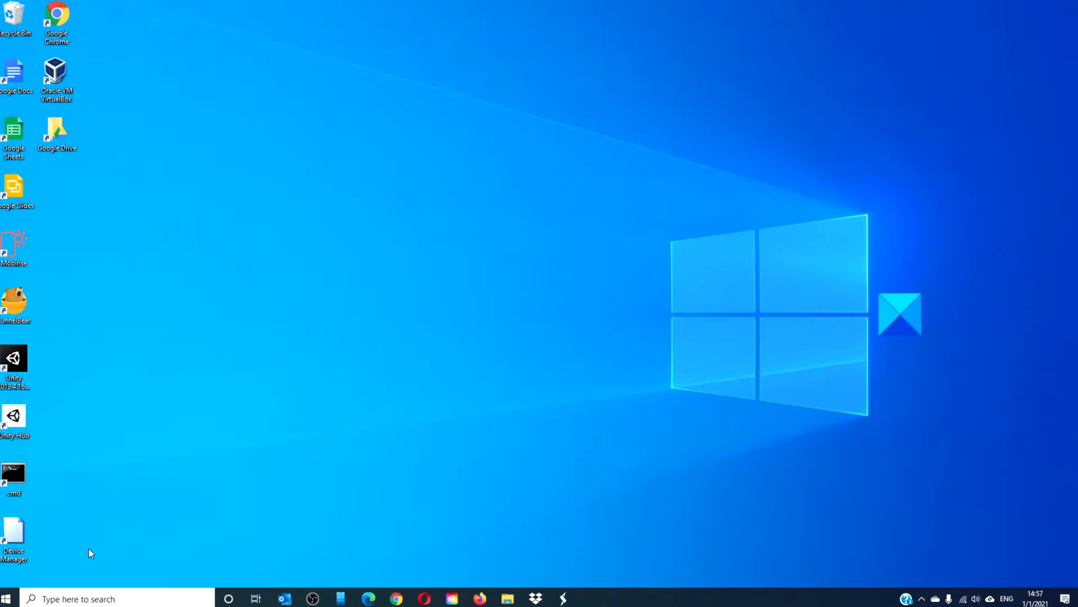
# - Reach the Ease of Access Display page from the Start menu's Settings gear
pyautogui.click(7, 598)
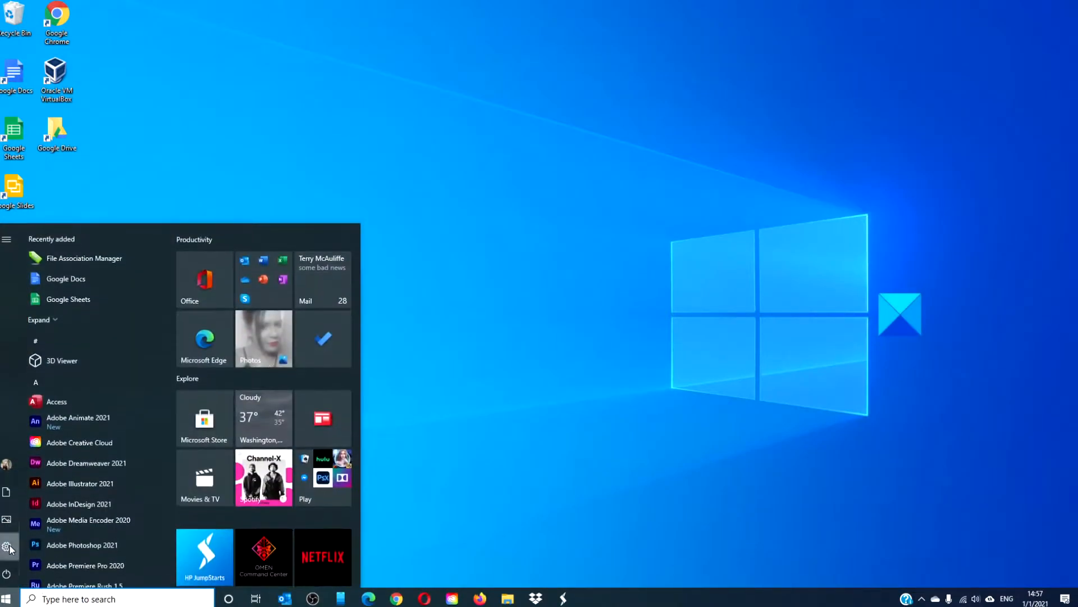
pyautogui.click(10, 548)
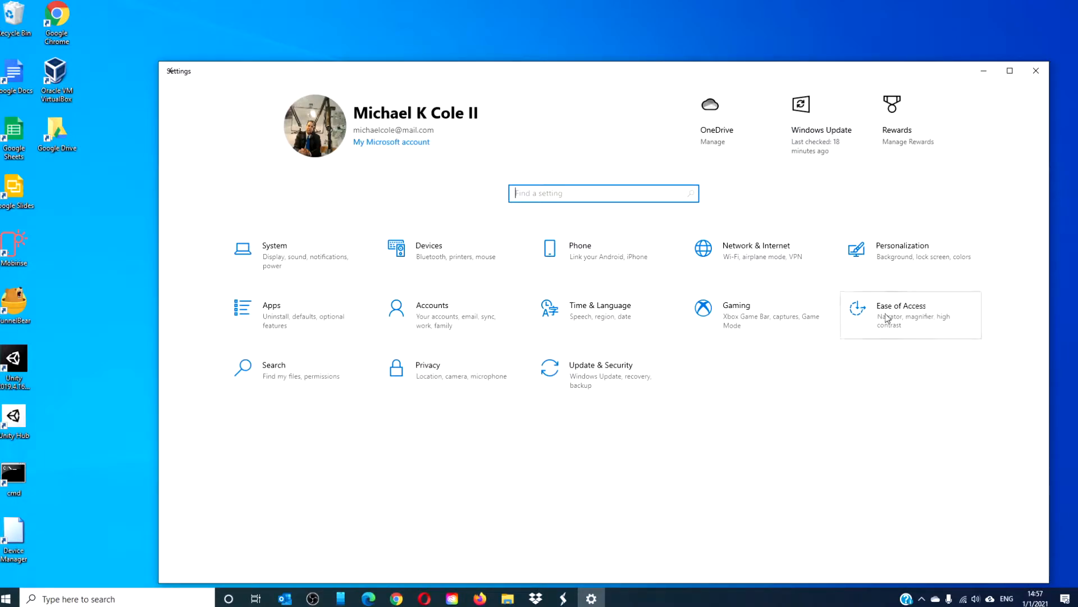
pyautogui.click(901, 315)
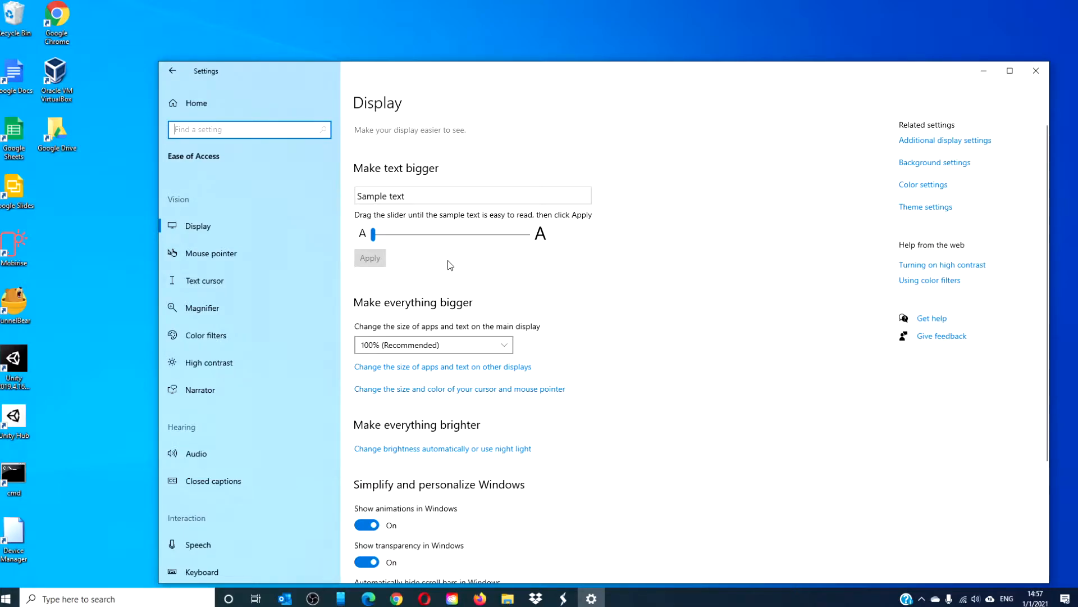
pyautogui.moveTo(561, 359)
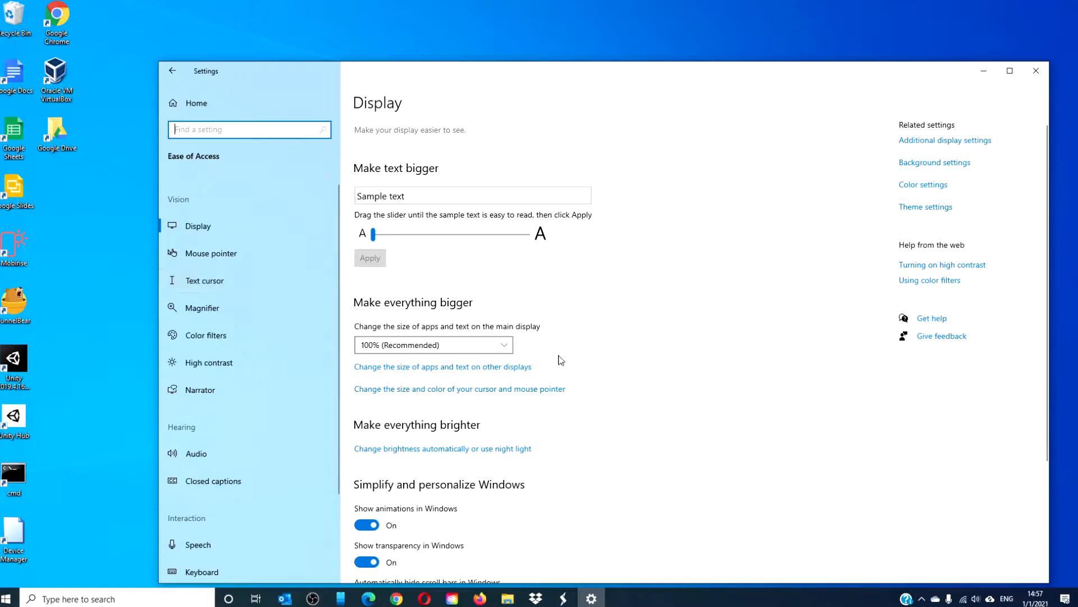
pyautogui.moveTo(228, 394)
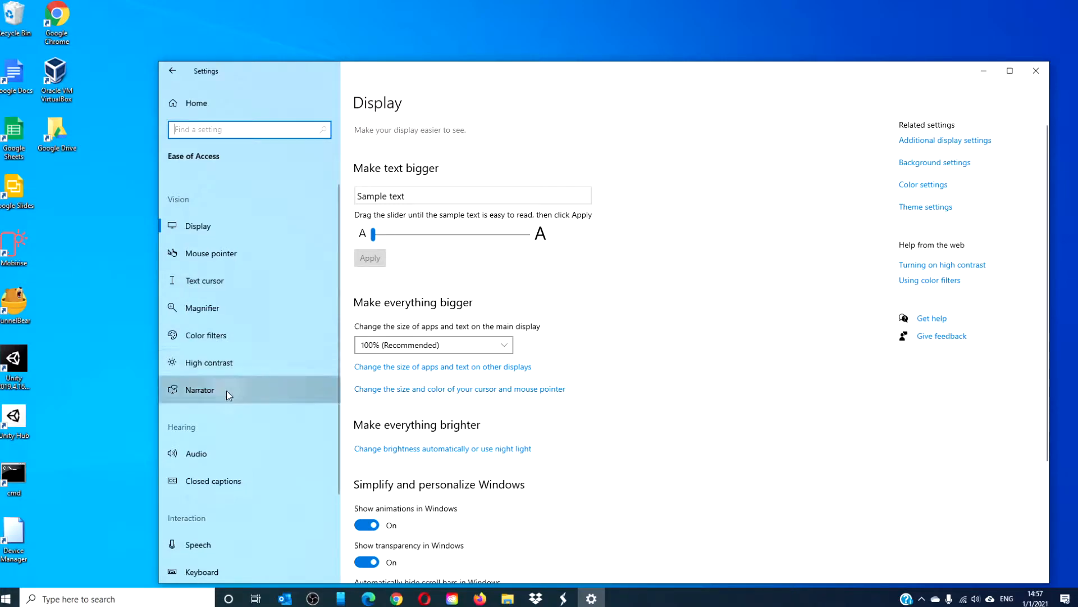
# - Review the Narrator, Audio and Closed captions accessibility pages
pyautogui.click(200, 390)
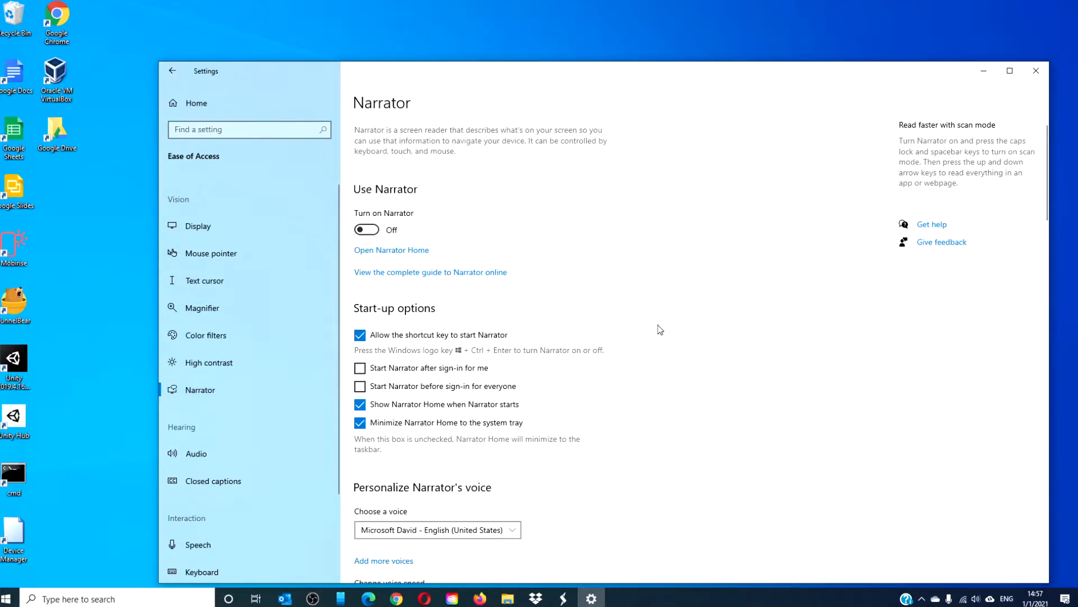
pyautogui.scroll(-3)
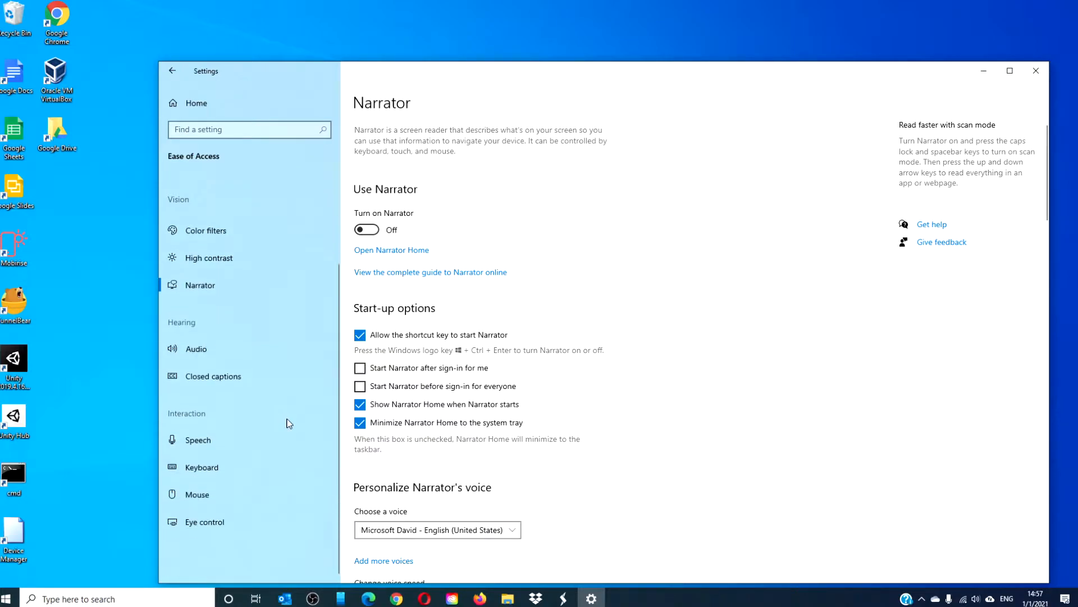
pyautogui.click(196, 349)
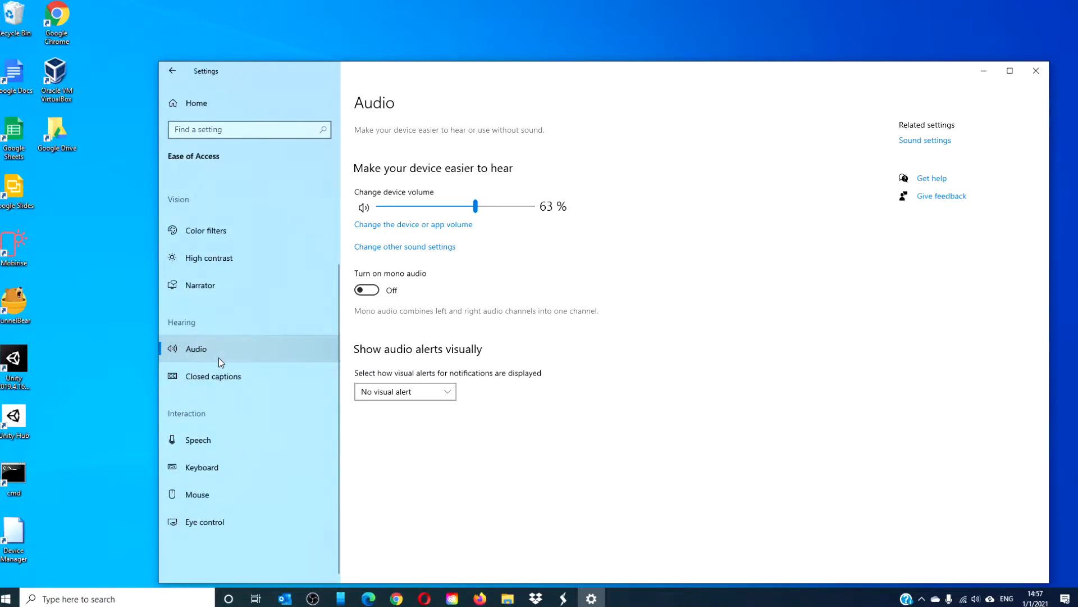
pyautogui.click(212, 375)
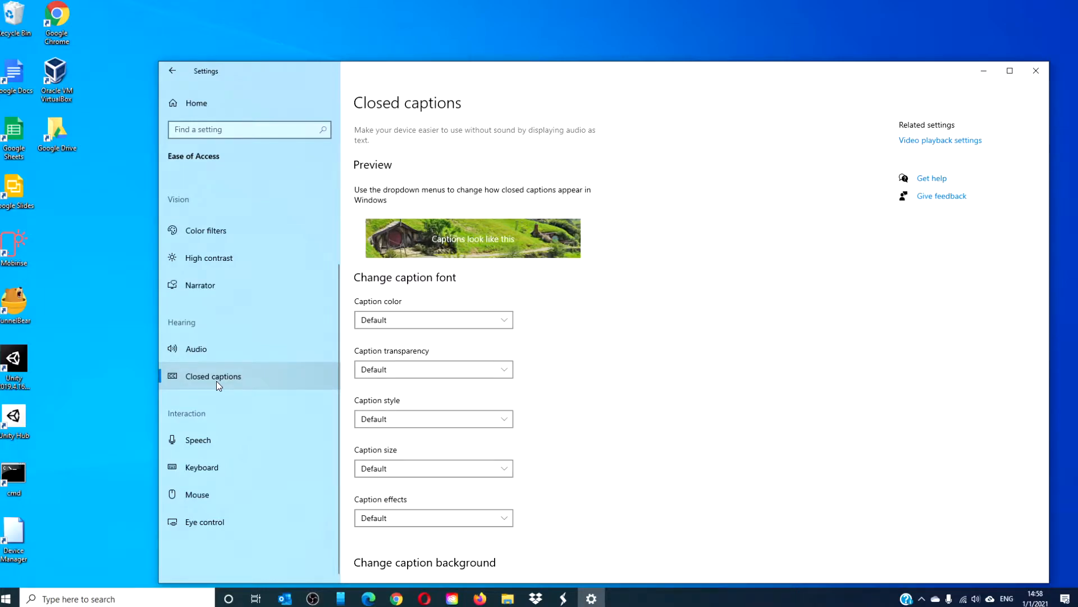
pyautogui.moveTo(594, 366)
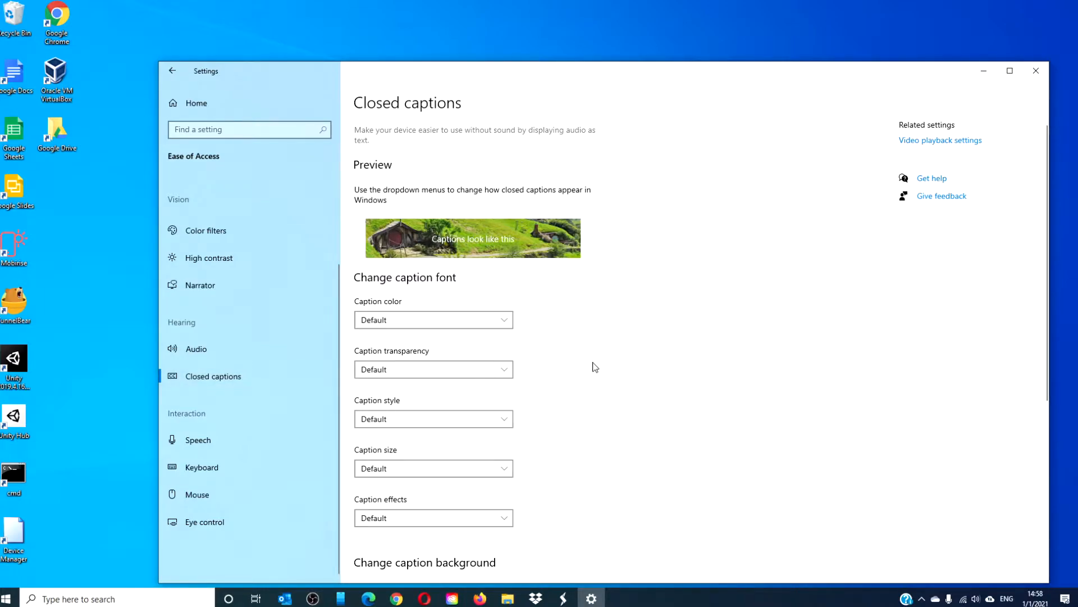
# - Review the Speech, Mouse and Eye control pages, finishing on Eye control
pyautogui.click(197, 440)
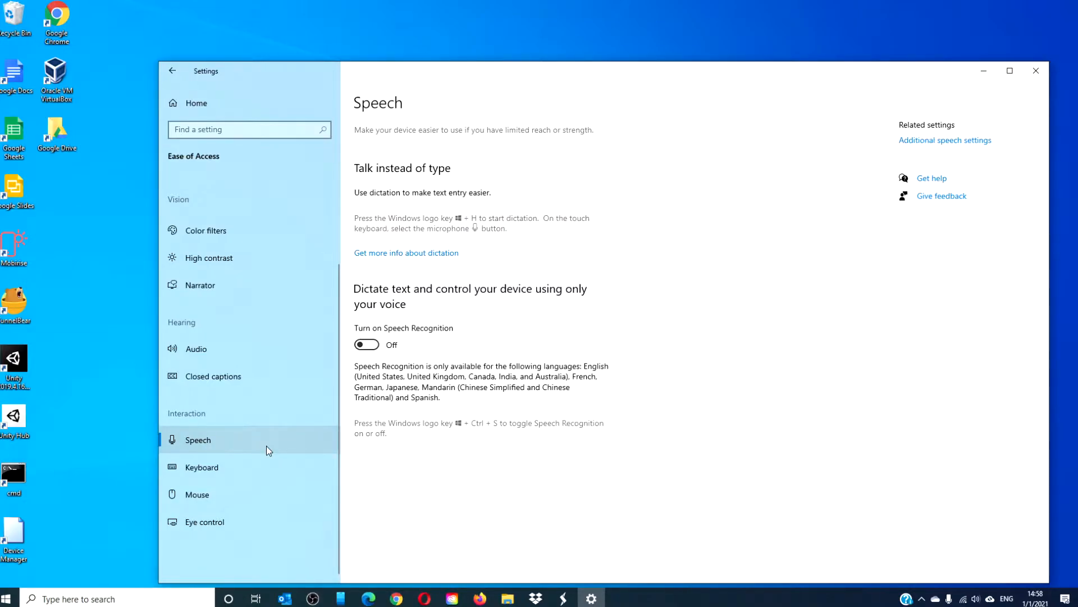
pyautogui.moveTo(268, 478)
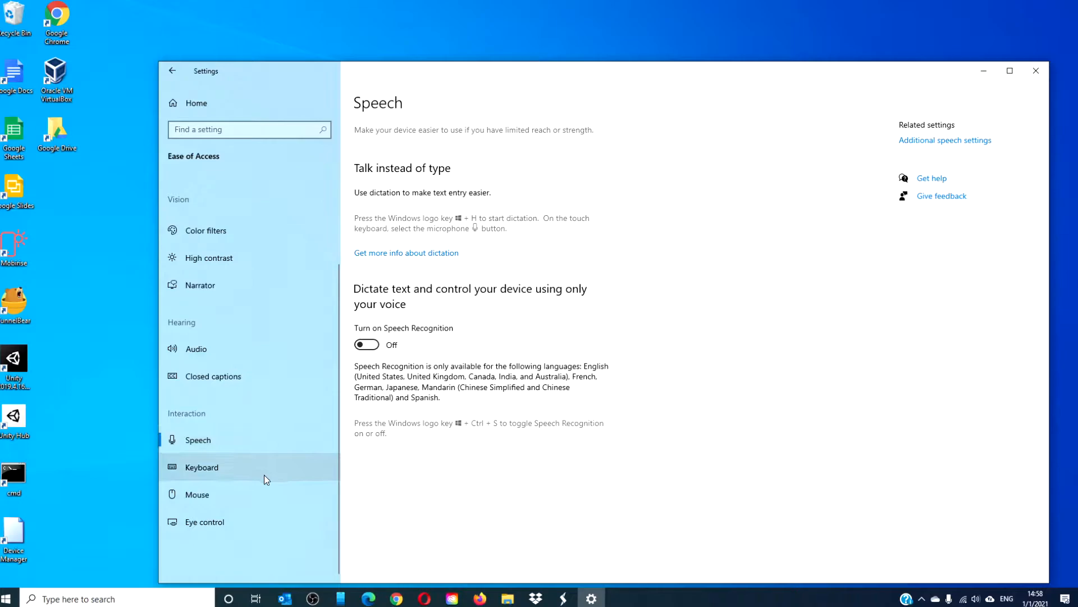
pyautogui.click(197, 494)
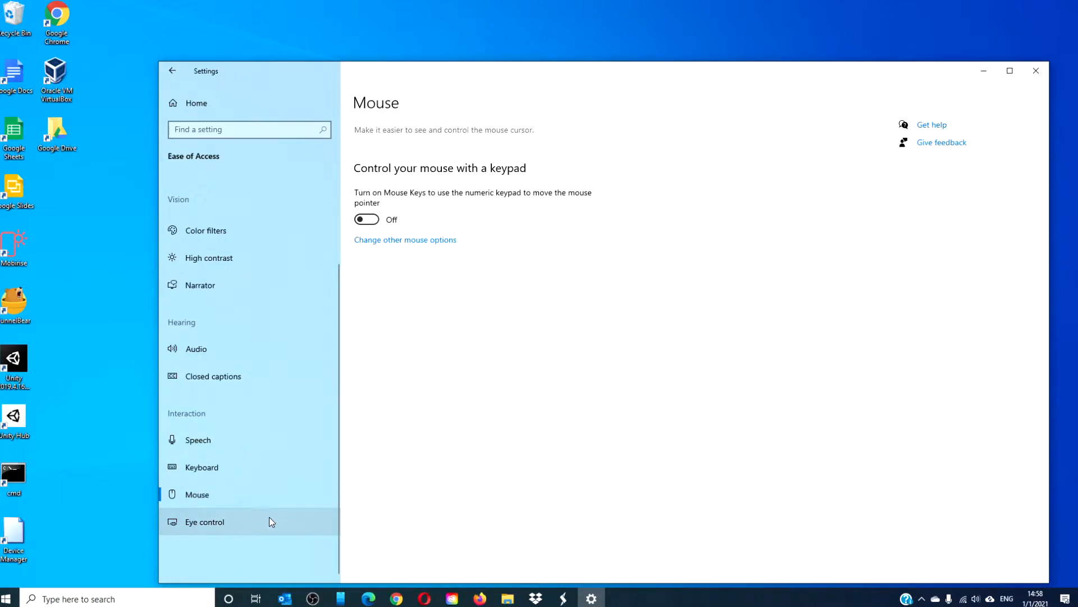
pyautogui.click(203, 522)
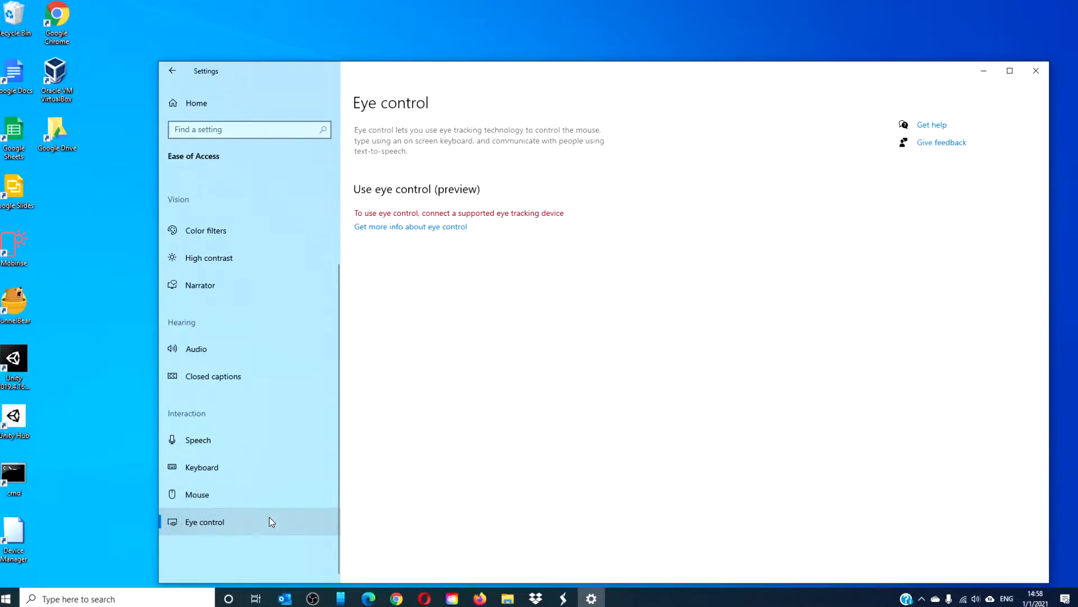
pyautogui.moveTo(282, 468)
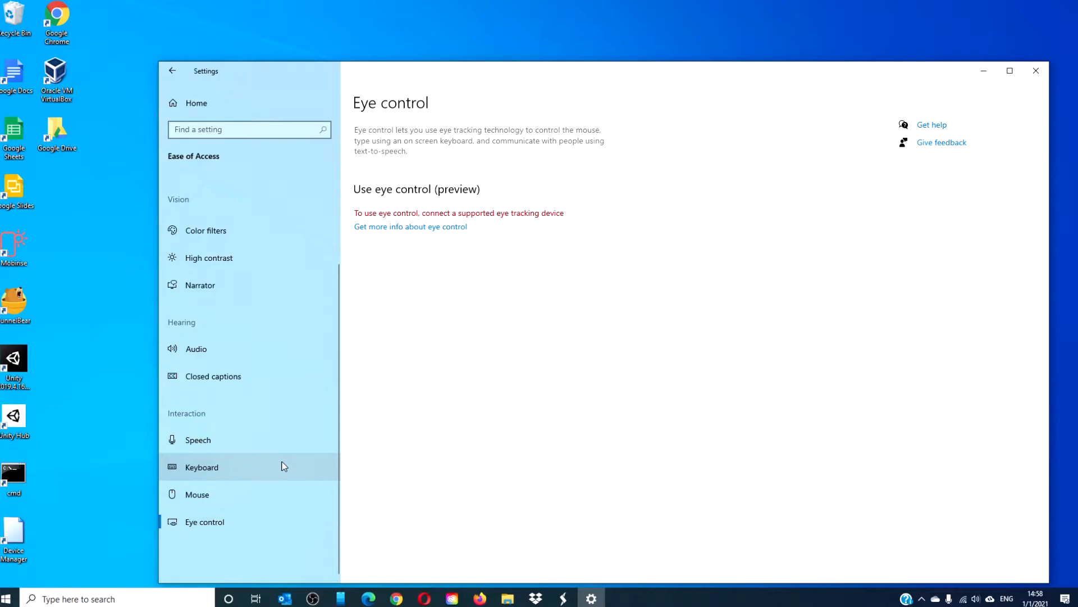
# - Close the Settings window, returning to the desktop
pyautogui.click(1035, 70)
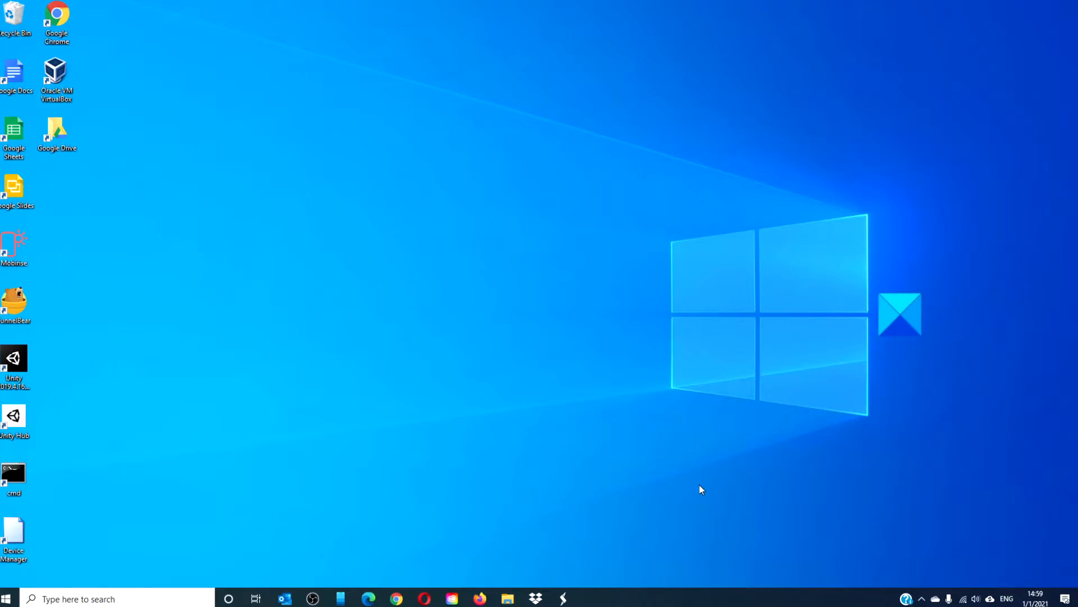
pyautogui.moveTo(593, 529)
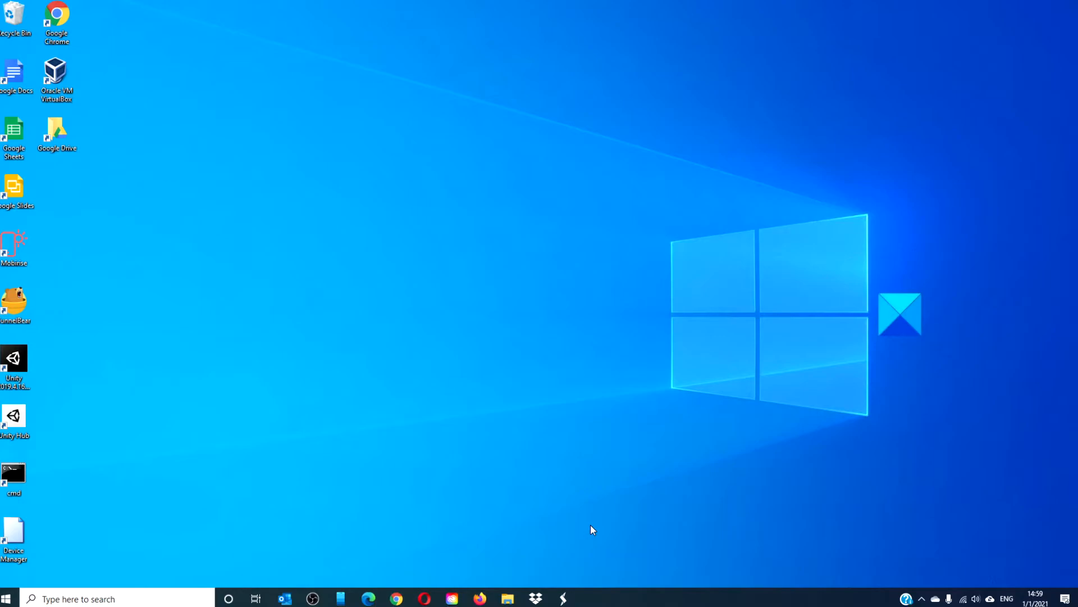
# - Launch Task Manager from the taskbar menu and show its Startup apps list
pyautogui.rightClick(654, 599)
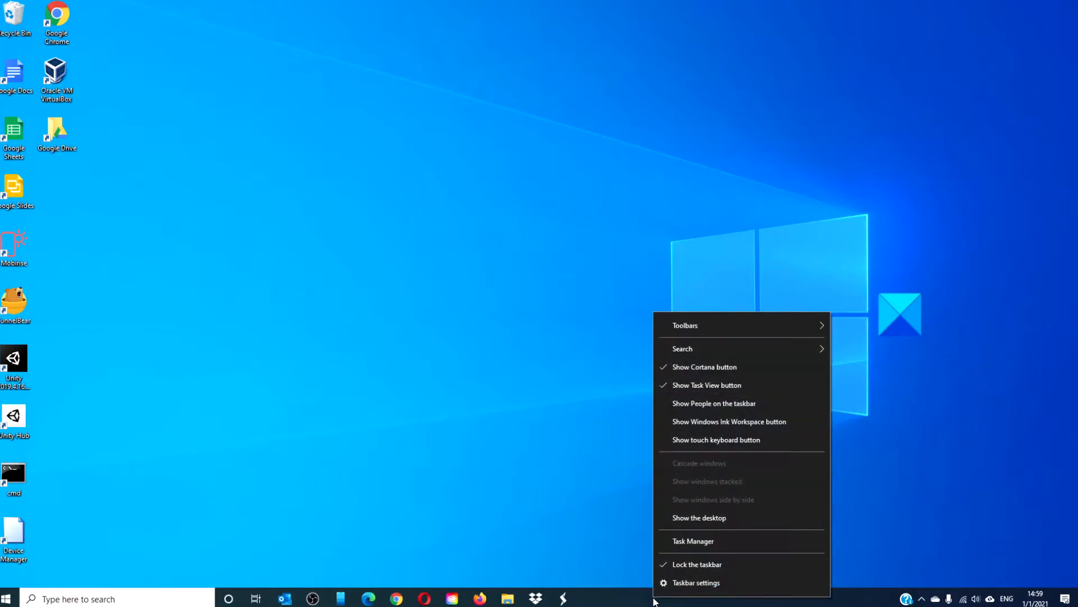
pyautogui.moveTo(693, 540)
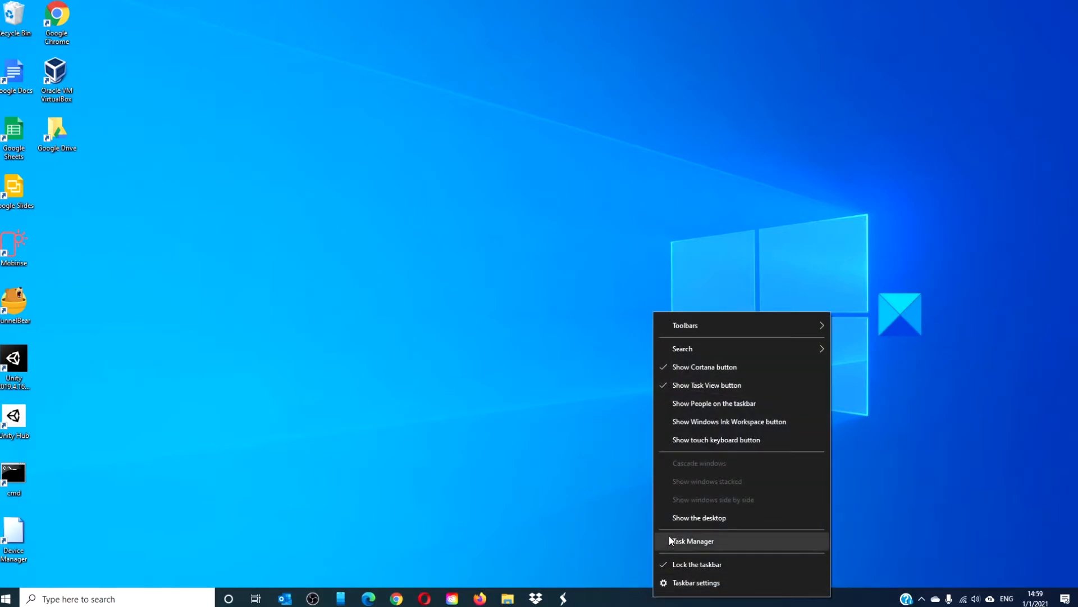
pyautogui.click(692, 540)
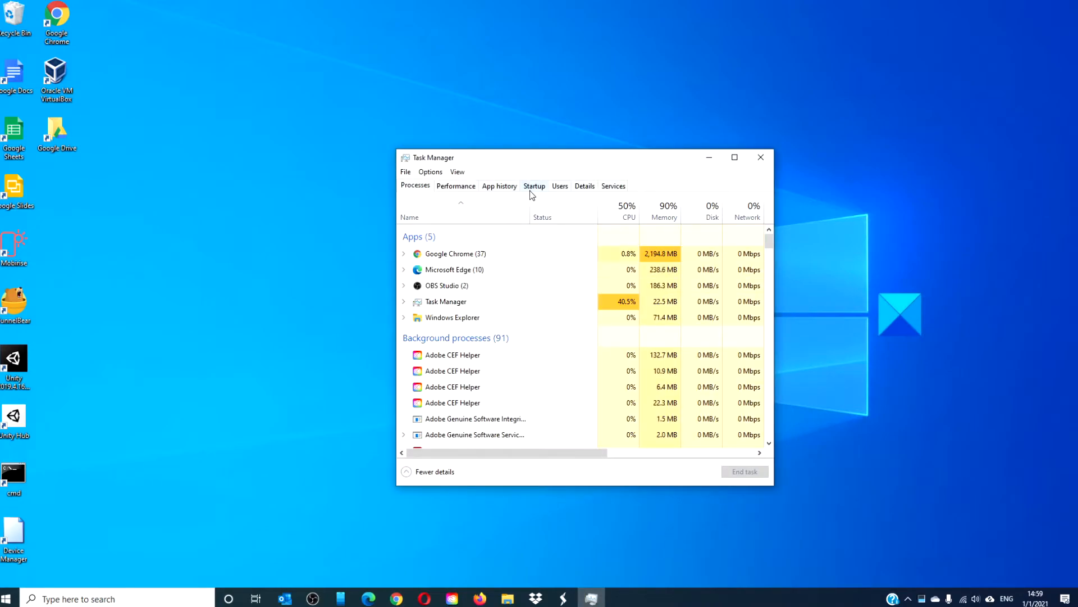
pyautogui.click(534, 185)
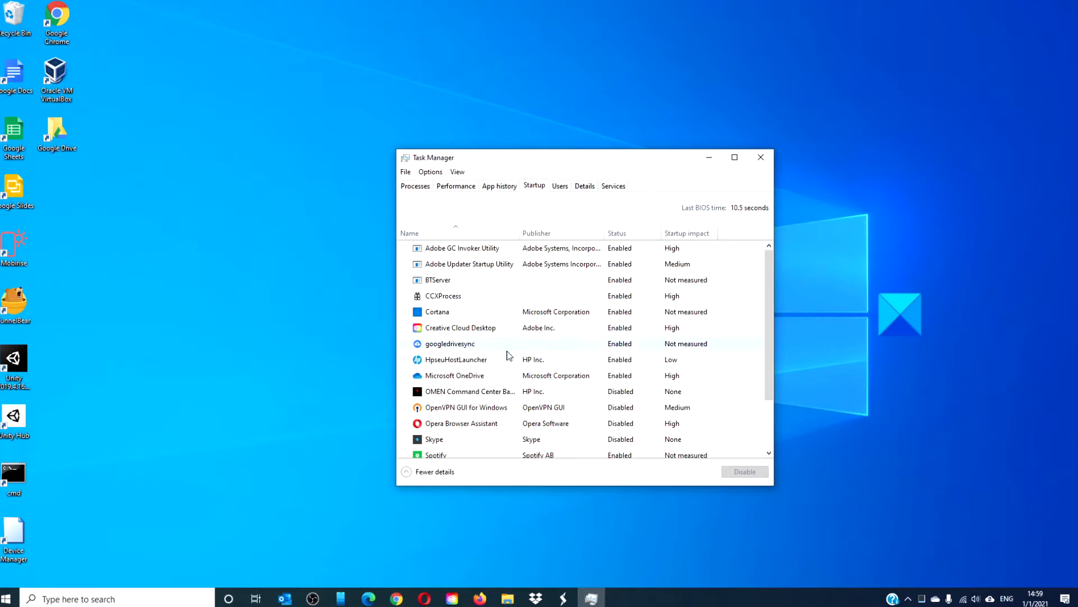
pyautogui.moveTo(505, 360)
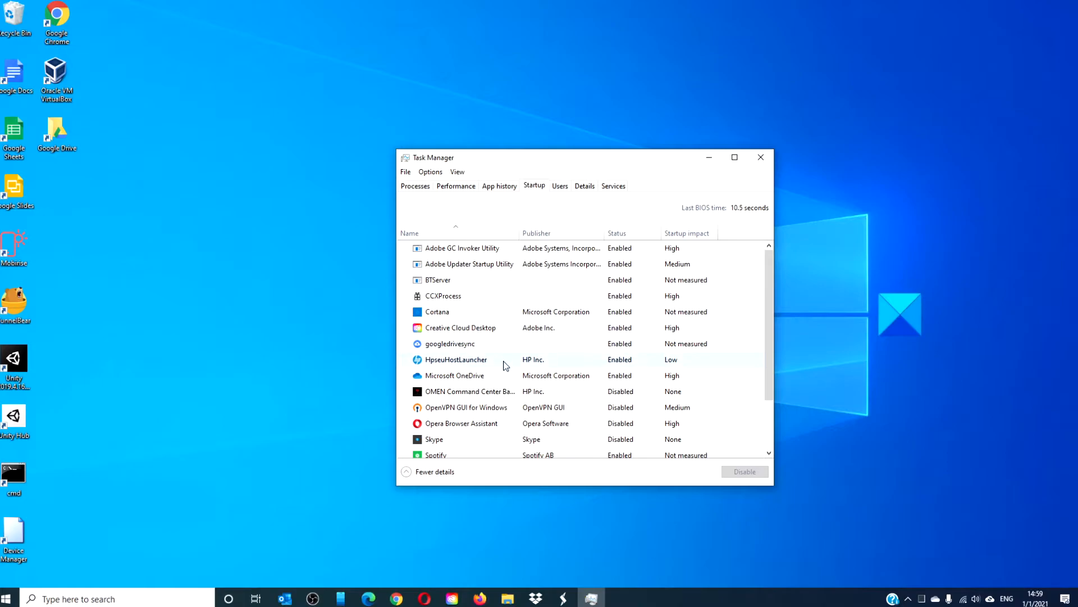
pyautogui.moveTo(508, 403)
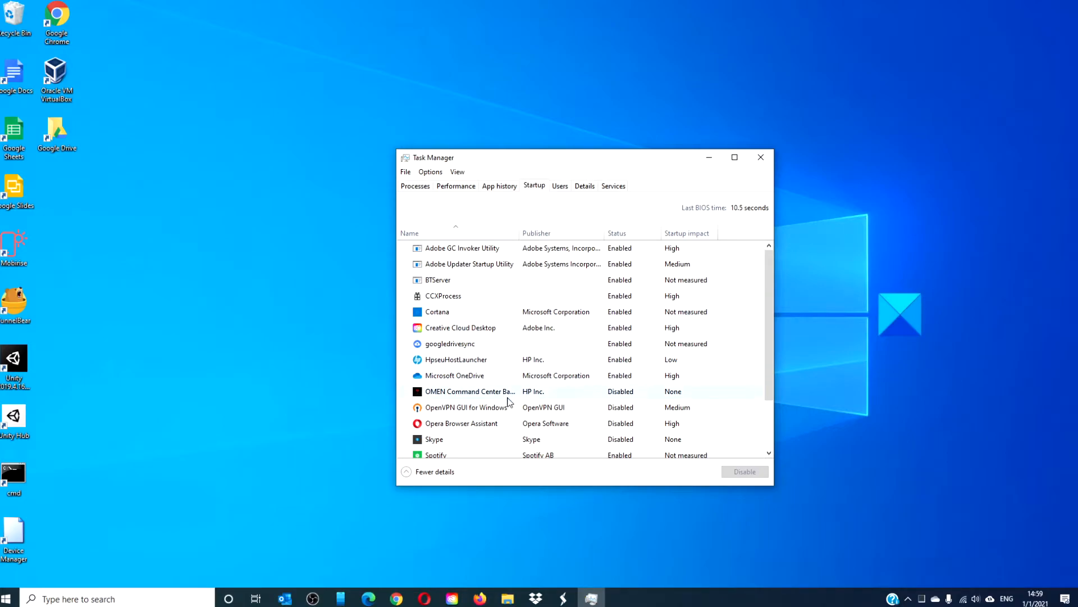
pyautogui.moveTo(520, 440)
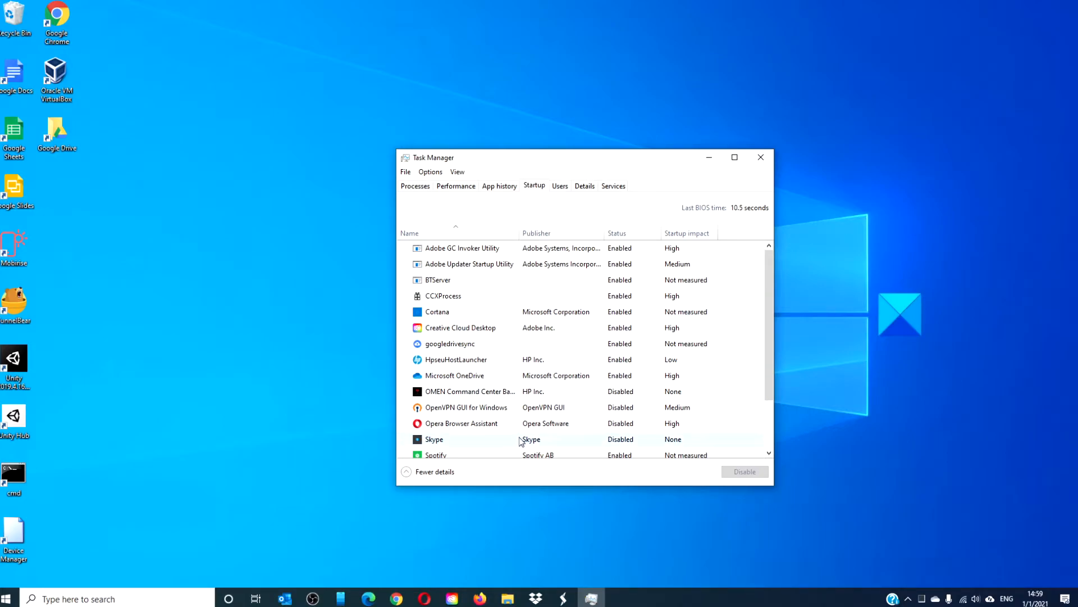
pyautogui.click(761, 157)
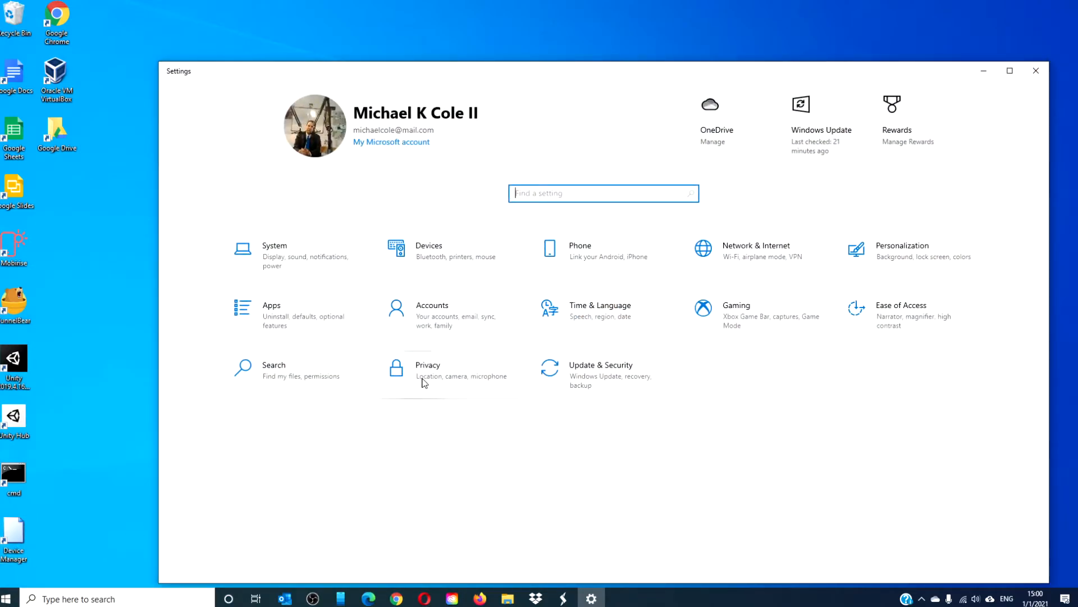
# - Scroll through the Privacy Background apps toggle list, then close Settings
pyautogui.click(428, 370)
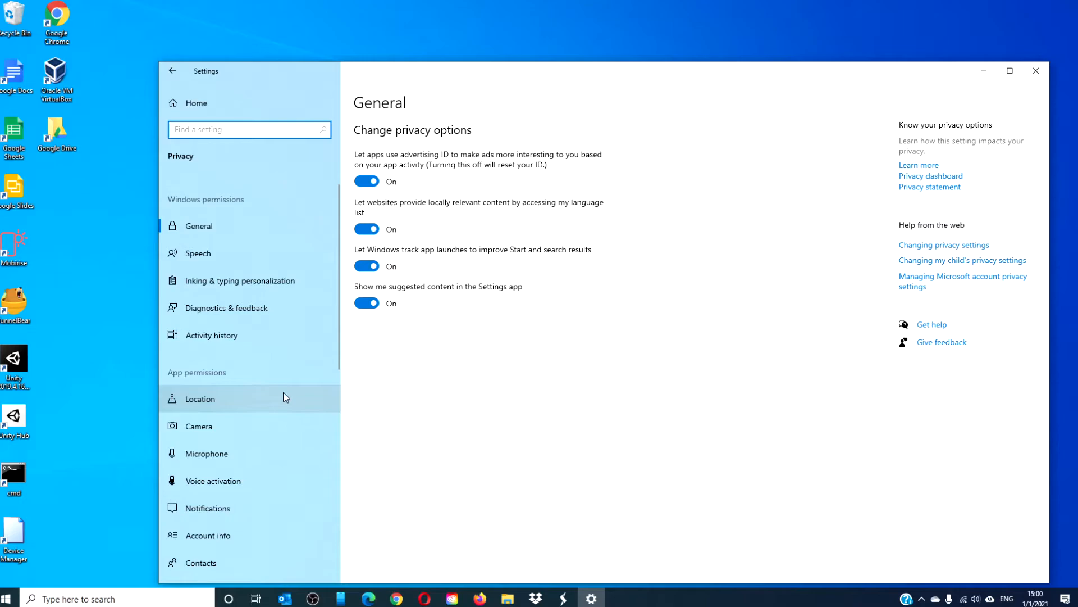
pyautogui.click(215, 442)
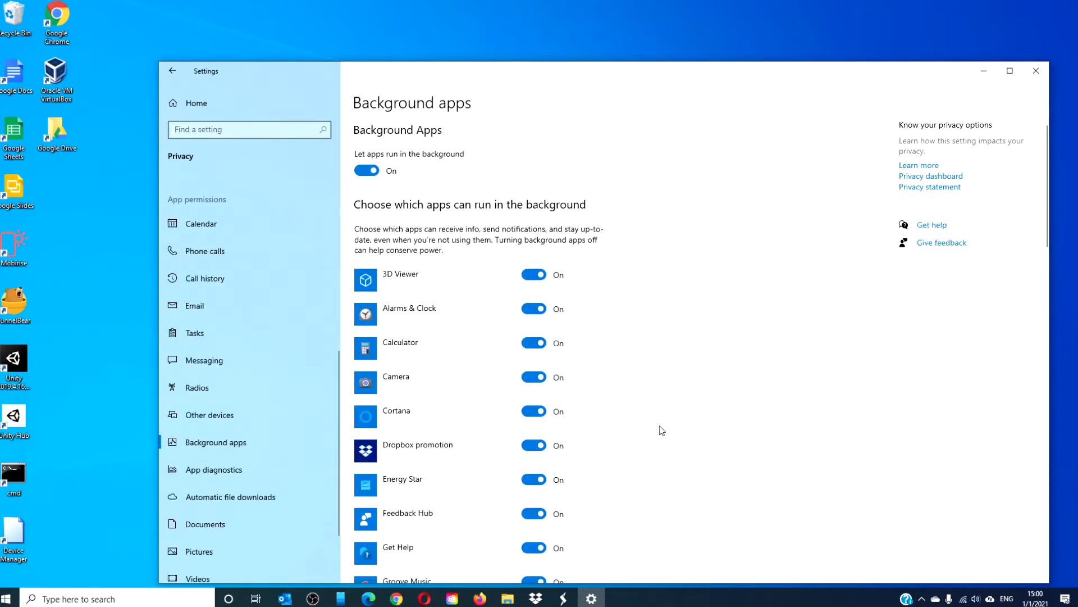
pyautogui.scroll(-3)
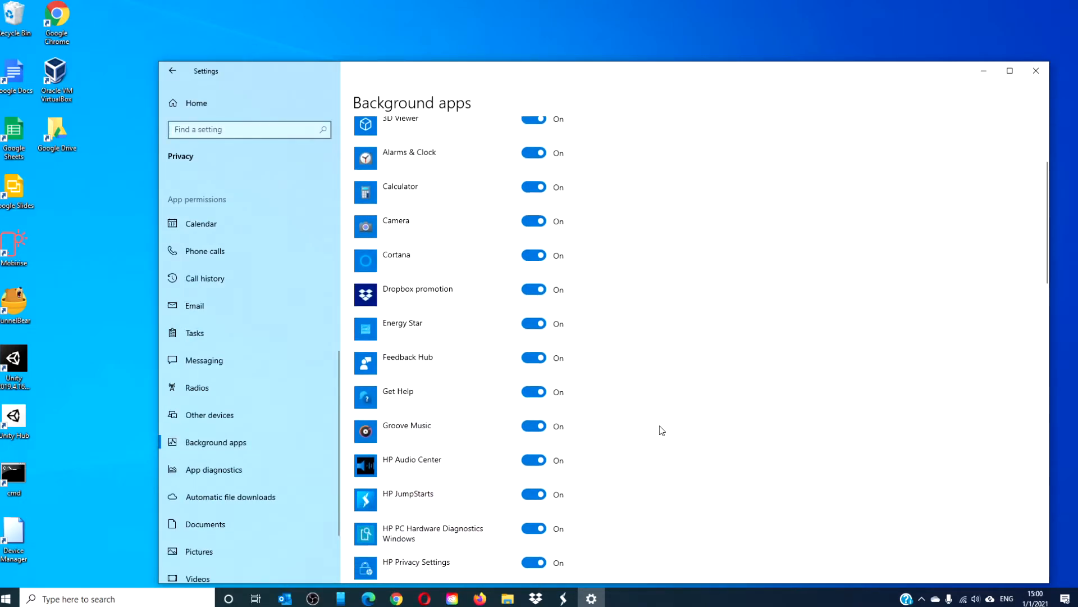
pyautogui.scroll(-3)
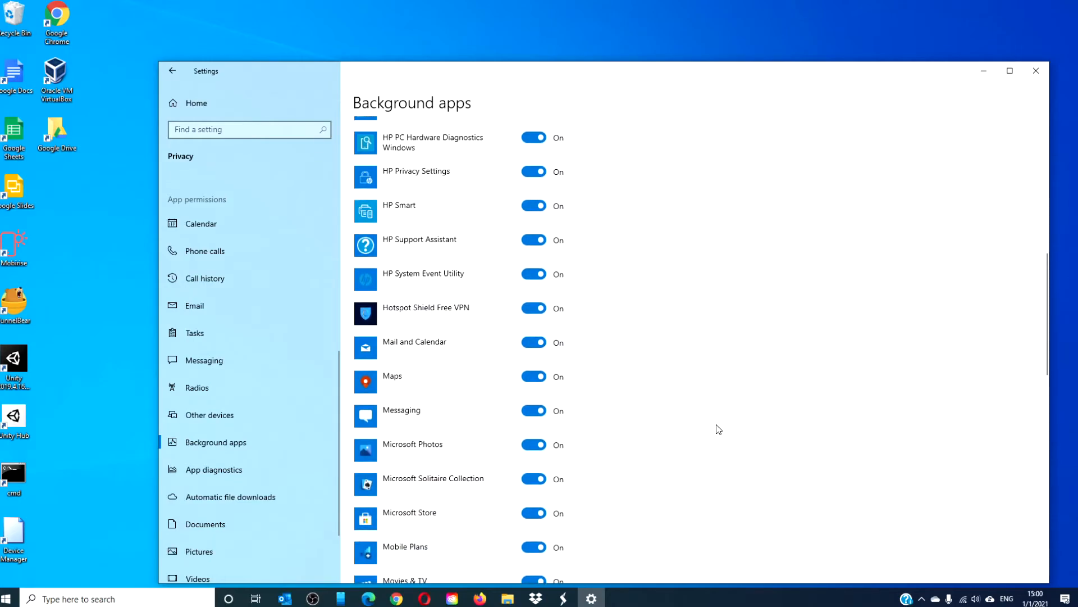
pyautogui.click(1036, 70)
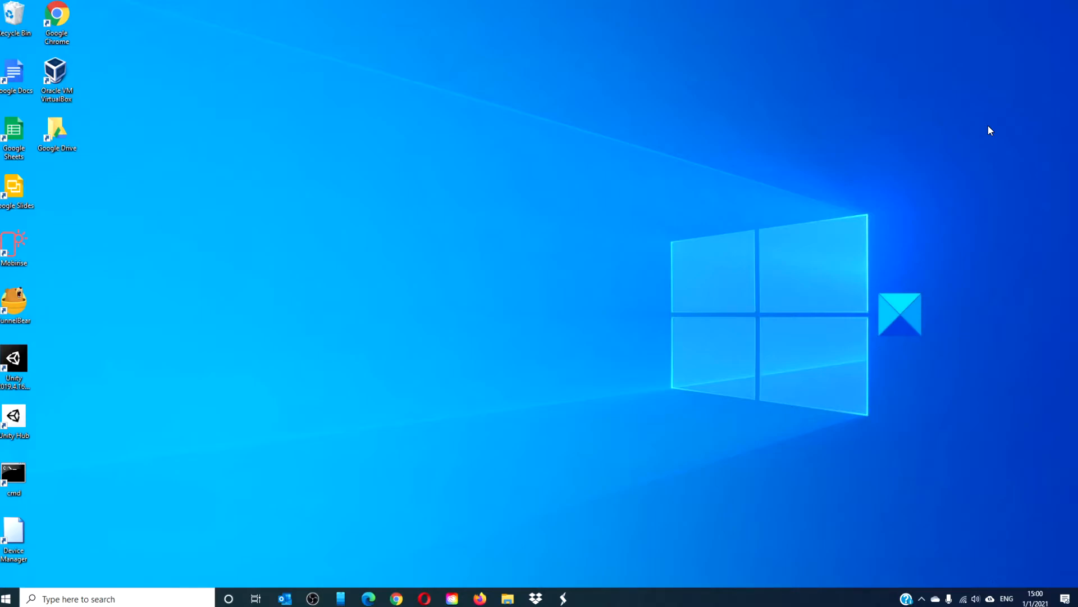
pyautogui.moveTo(526, 449)
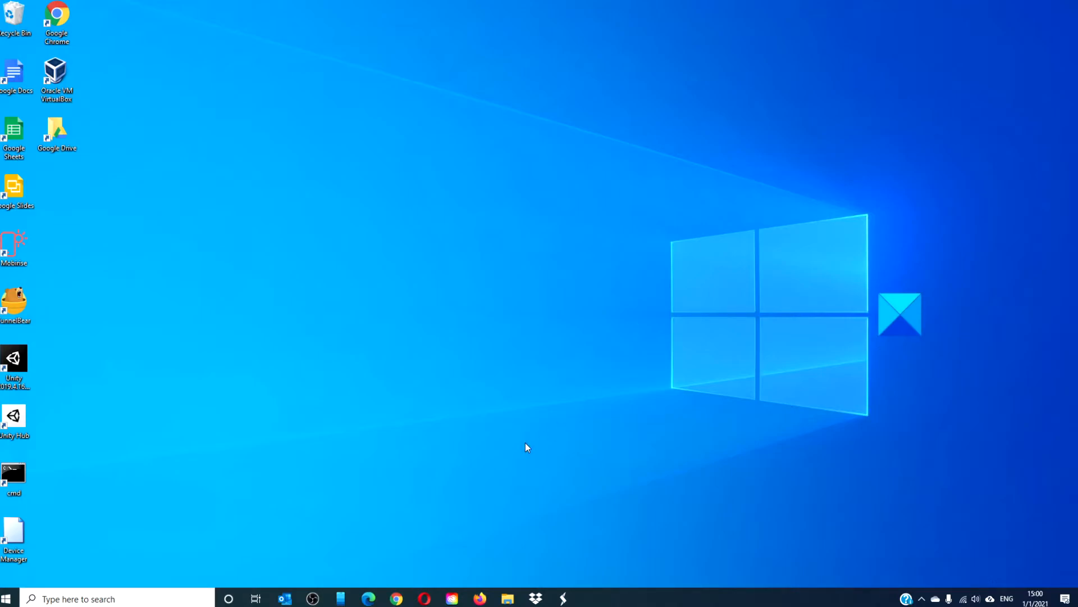
# - Reach the Apps & features list of installed apps from the Start menu Settings
pyautogui.click(6, 599)
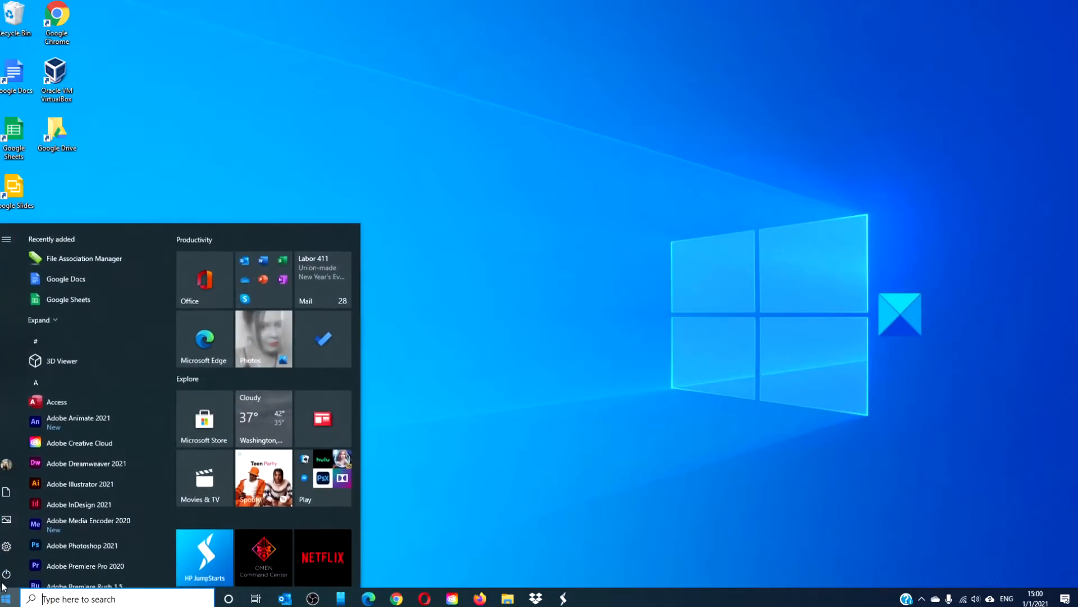
pyautogui.click(6, 546)
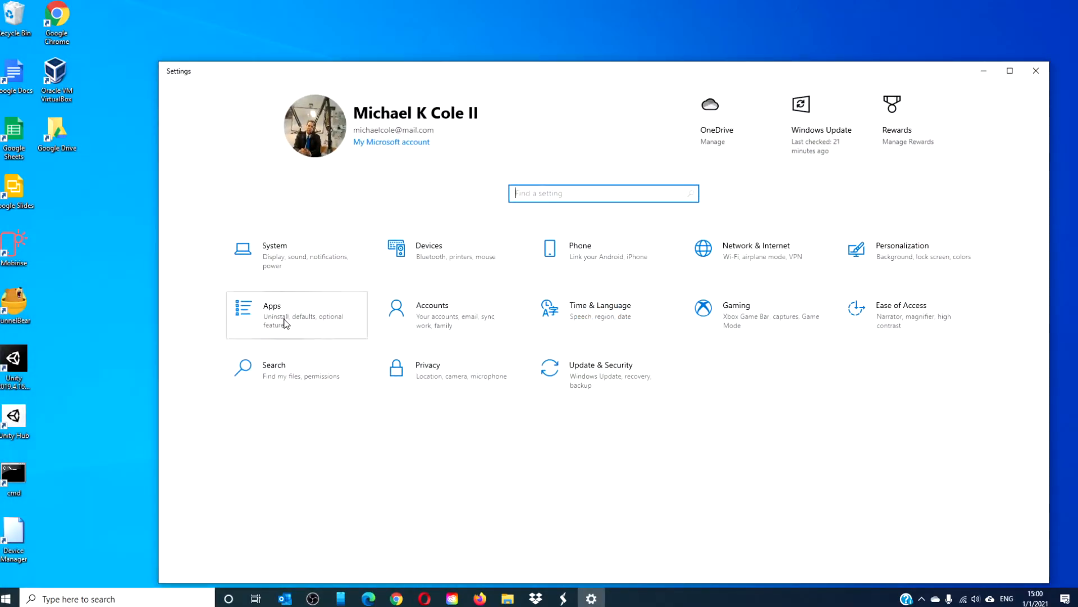
pyautogui.click(295, 315)
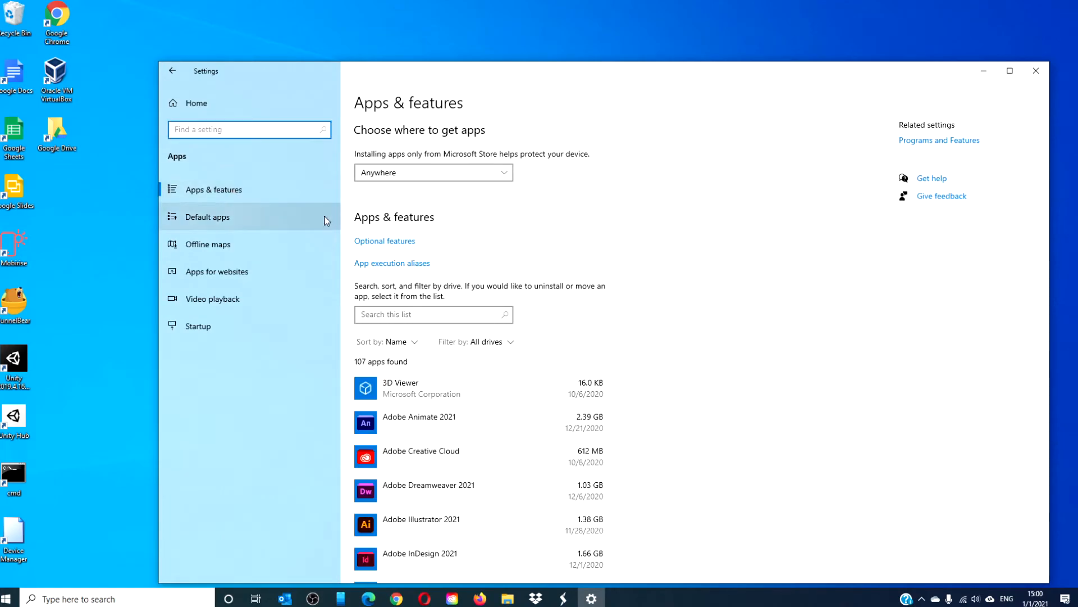
# - Scroll down the installed apps list checking for unwanted software, then close Settings
pyautogui.scroll(-3)
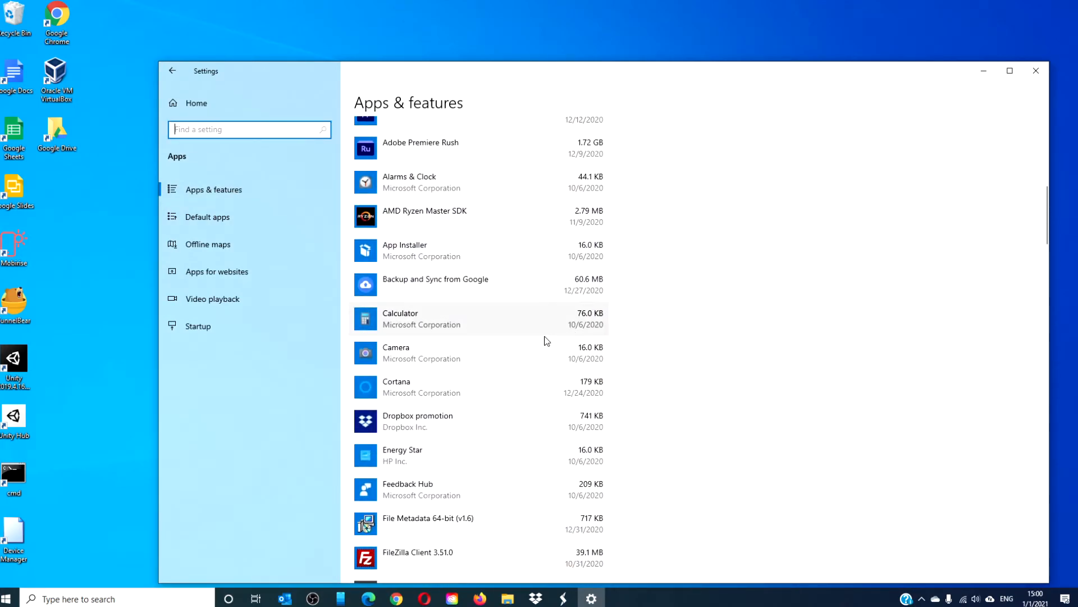
pyautogui.scroll(-3)
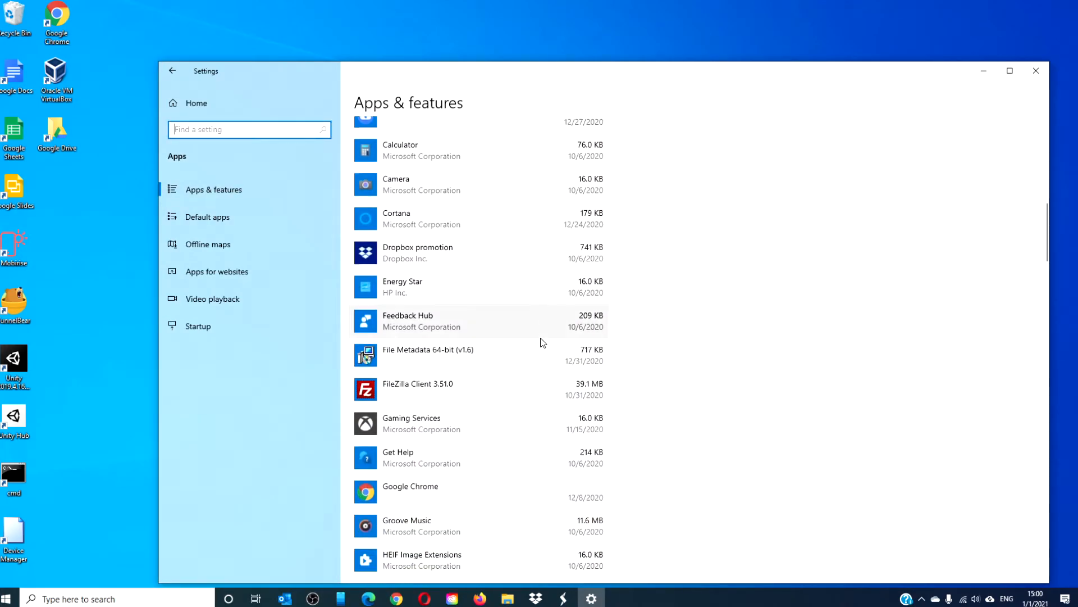
pyautogui.scroll(-3)
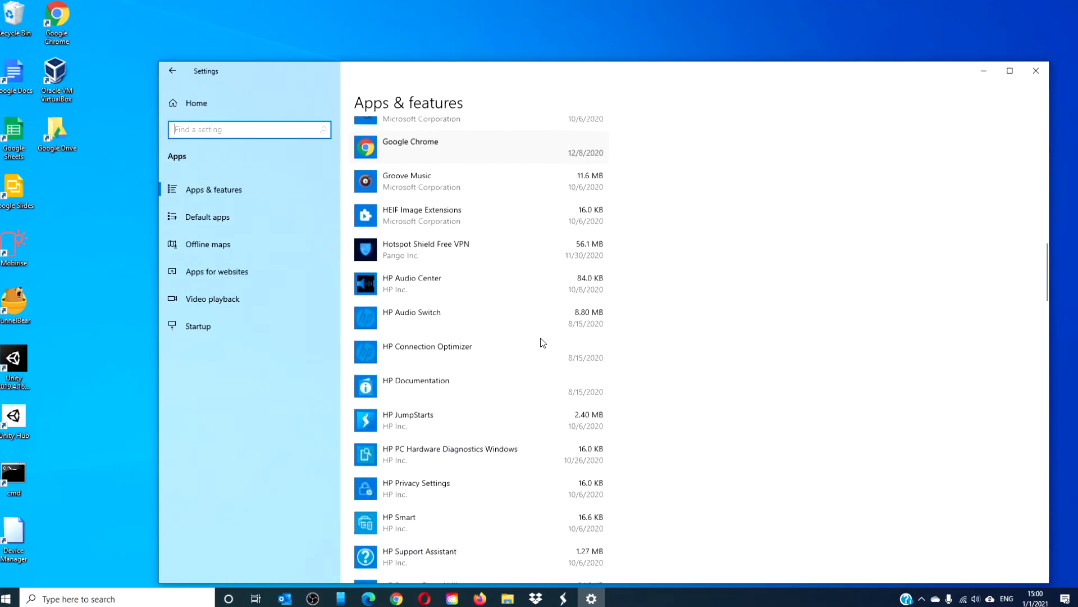
pyautogui.scroll(-3)
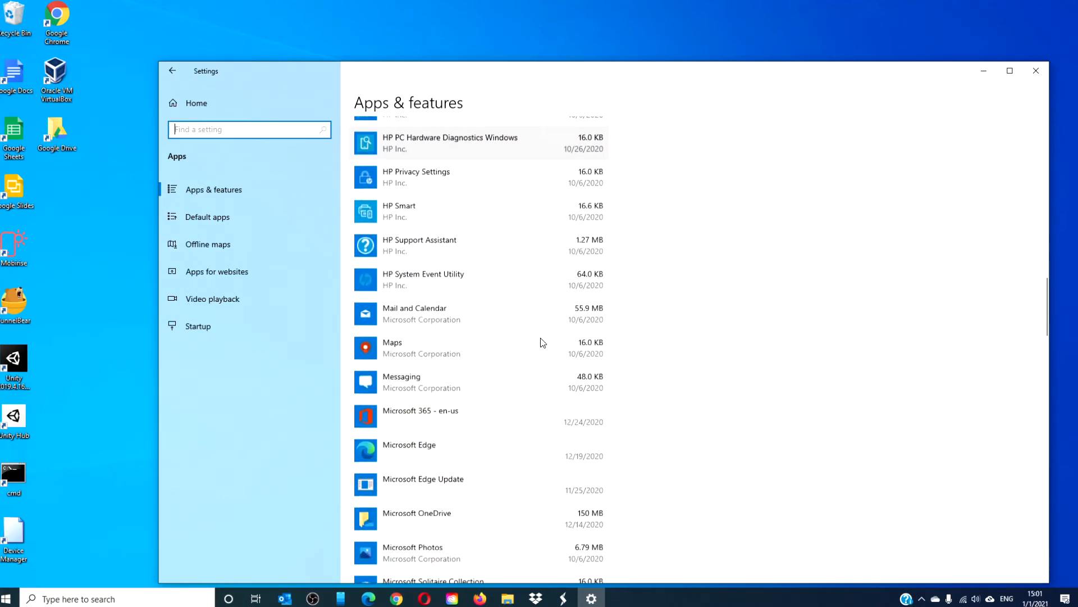
pyautogui.scroll(-3)
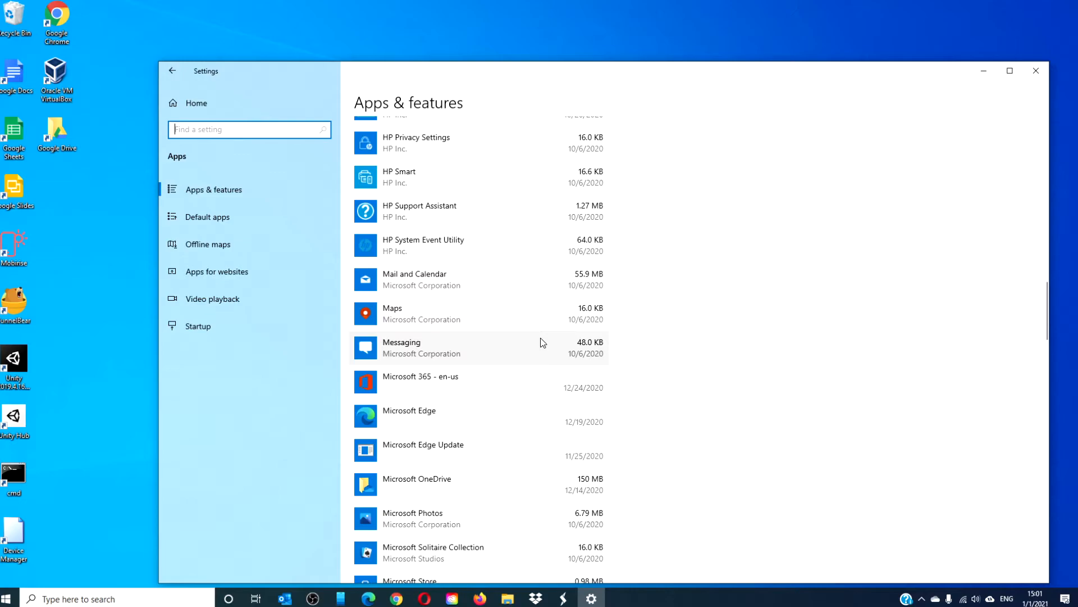
pyautogui.moveTo(957, 148)
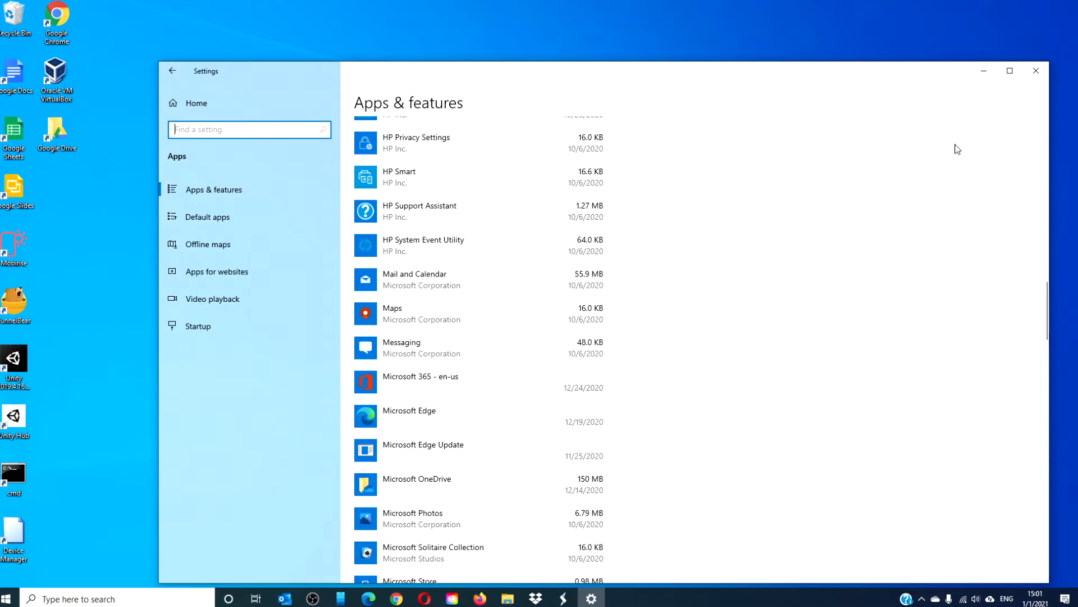
pyautogui.click(1036, 69)
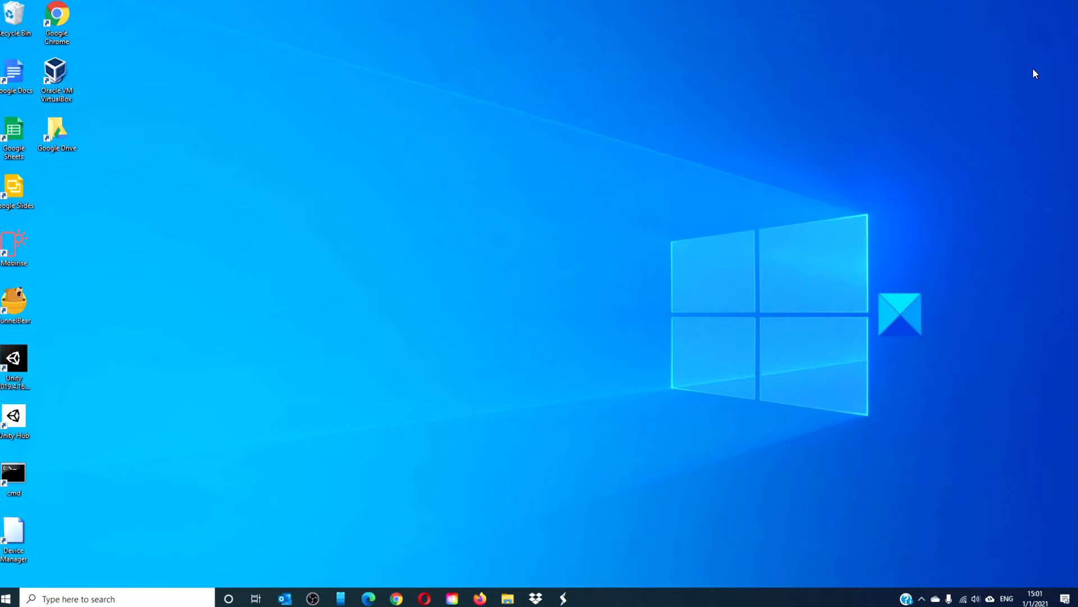
pyautogui.moveTo(402, 421)
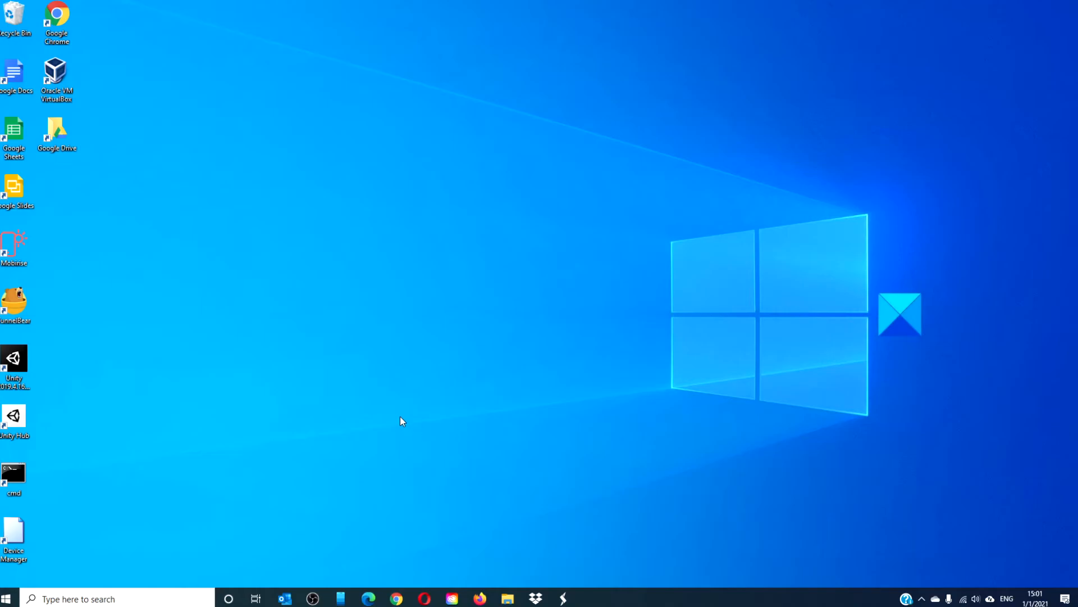
# - Reach the Accounts Sign-in options page from the Start menu Settings
pyautogui.click(7, 599)
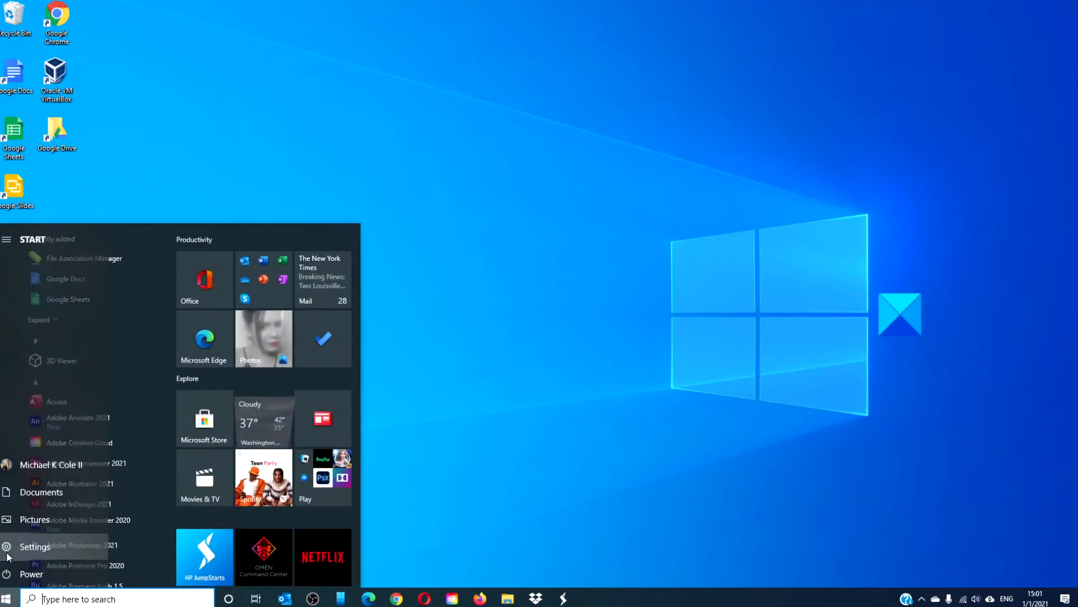
pyautogui.click(35, 546)
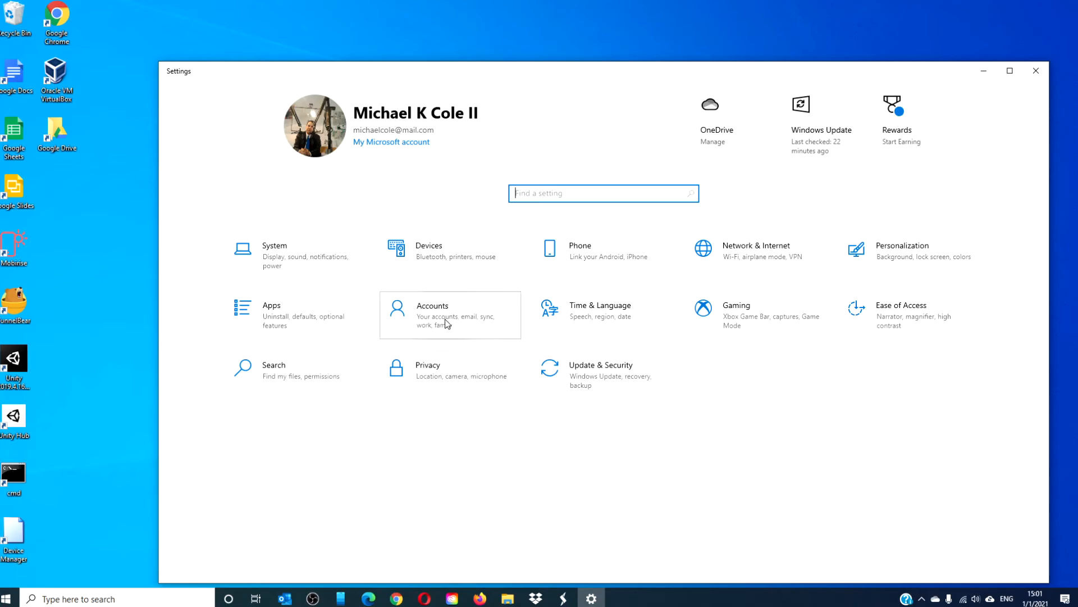
pyautogui.click(450, 315)
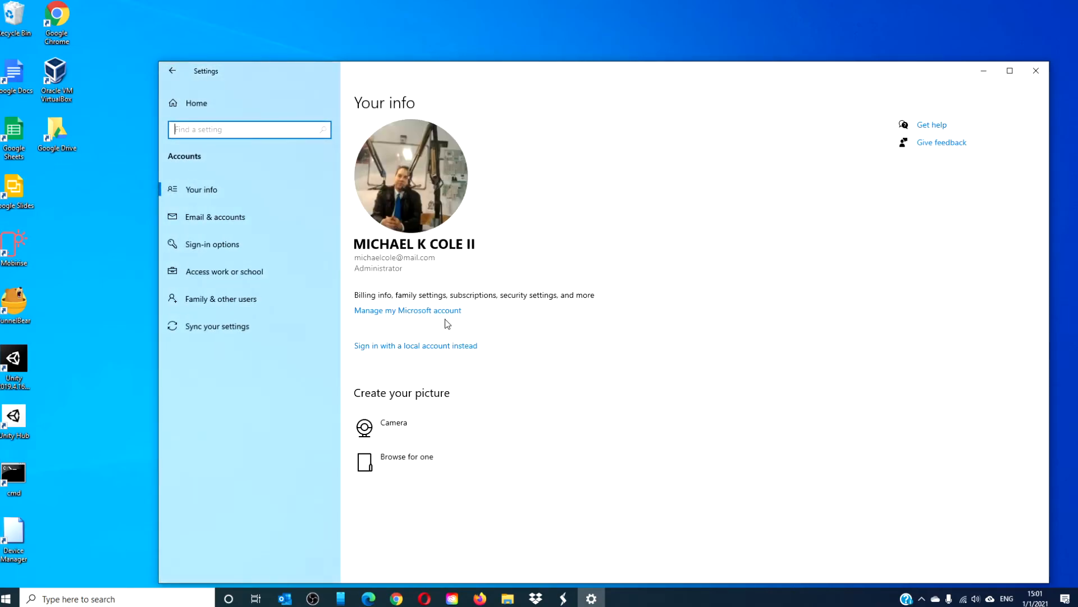
pyautogui.moveTo(214, 244)
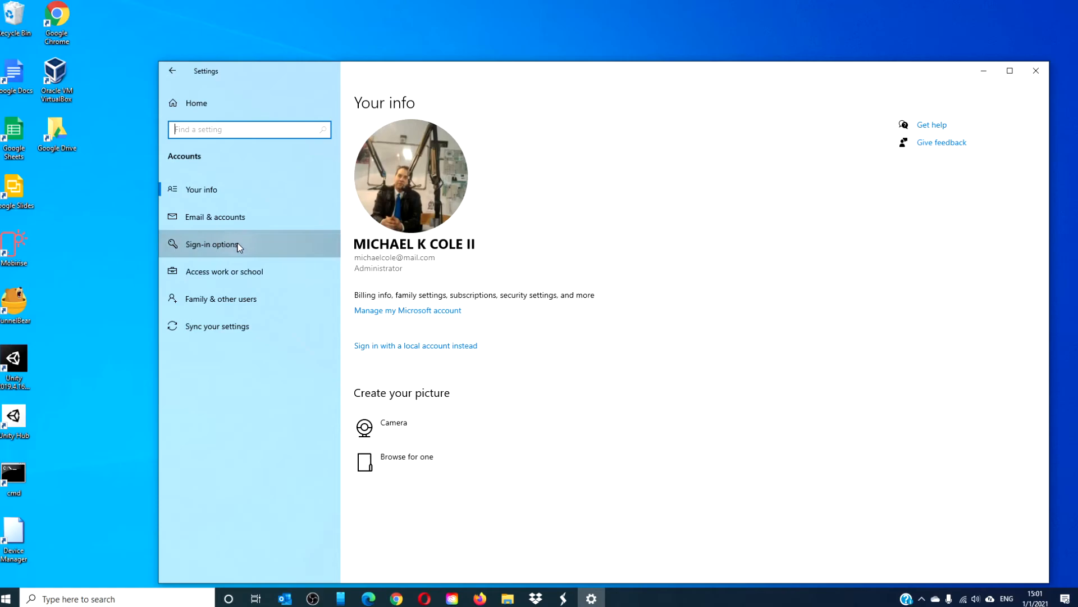
pyautogui.click(213, 244)
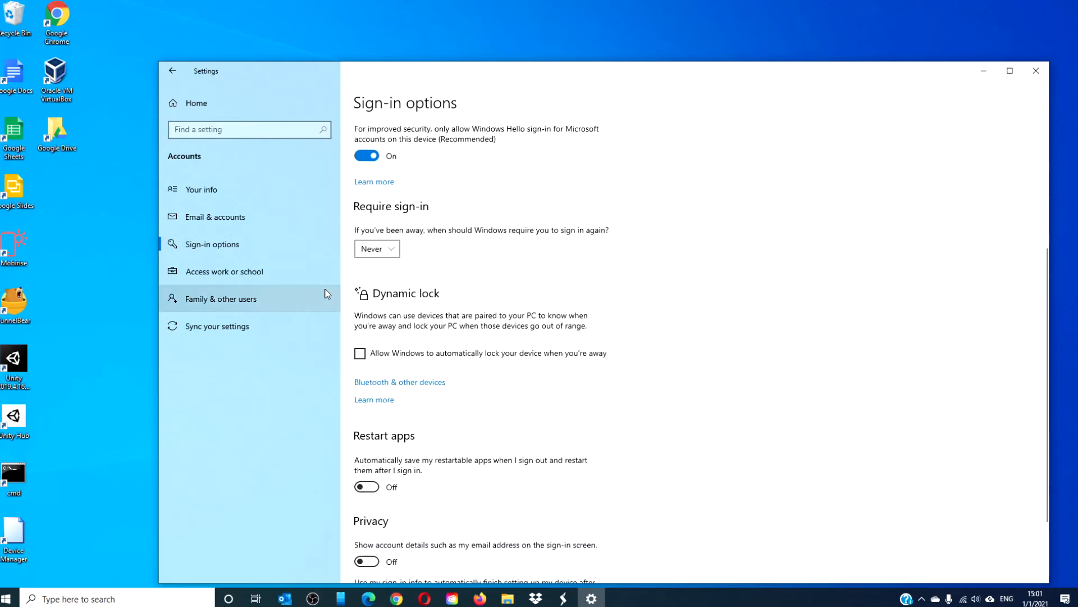
# - Set Require sign-in after being away to Never
pyautogui.click(378, 249)
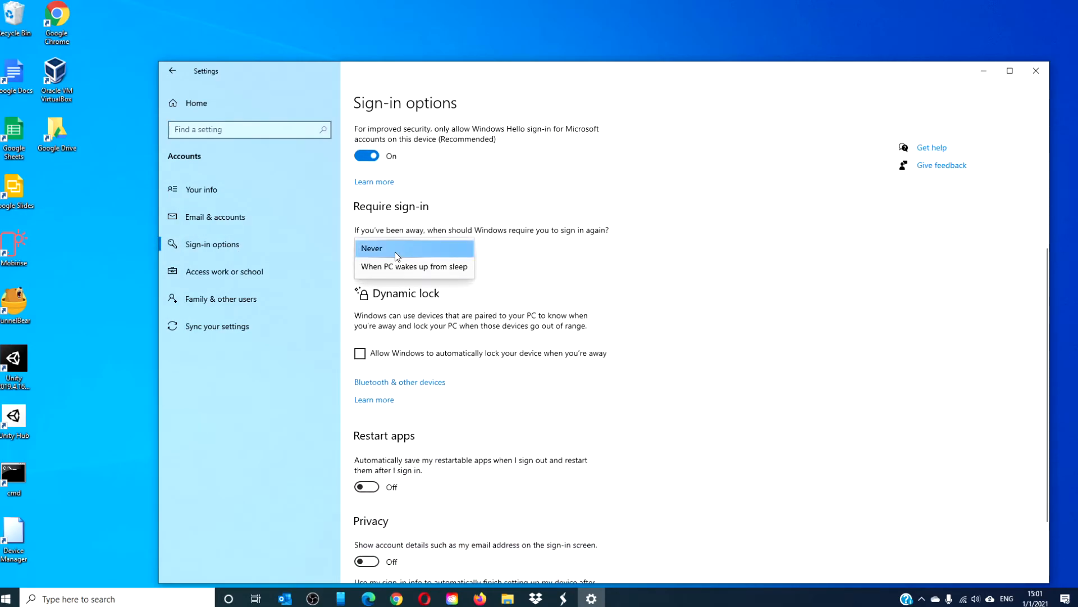
pyautogui.click(396, 248)
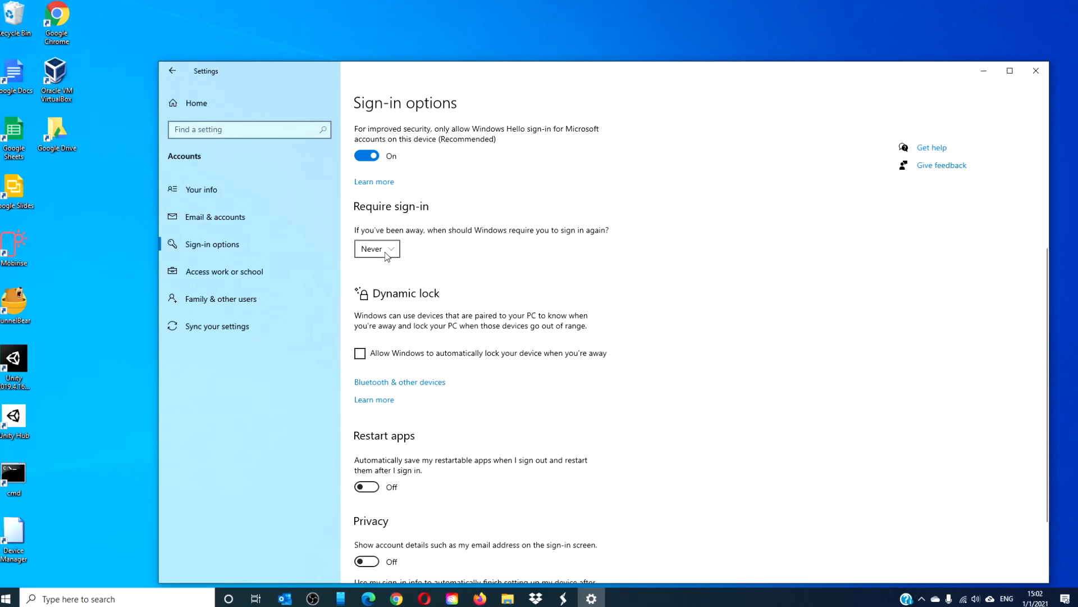